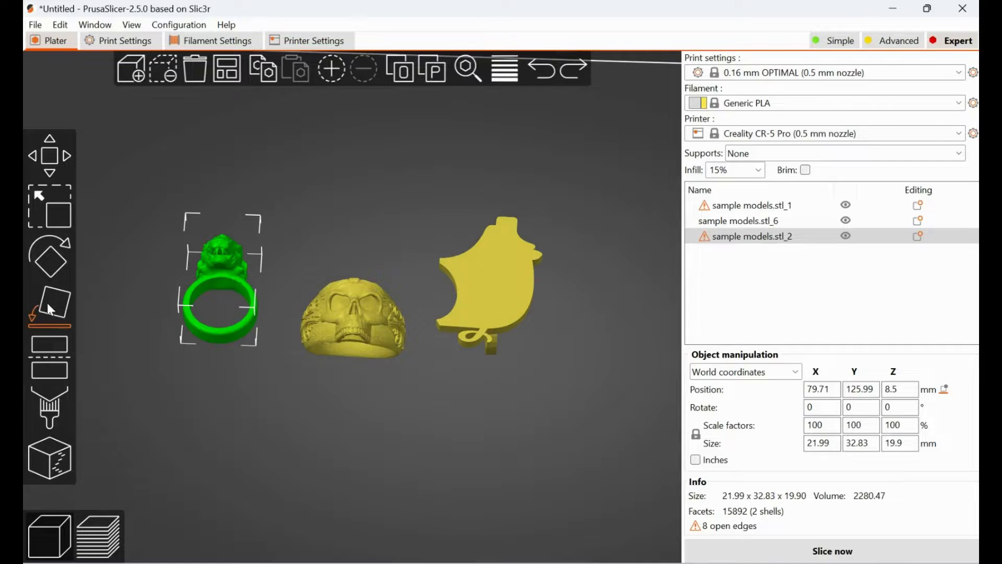
mouse_move(50, 313)
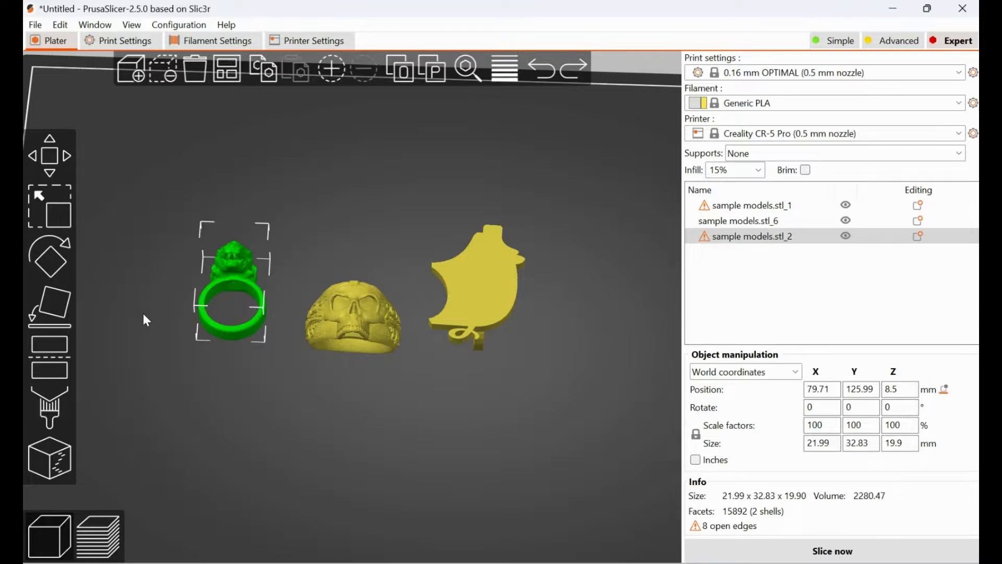
mouse_move(146, 215)
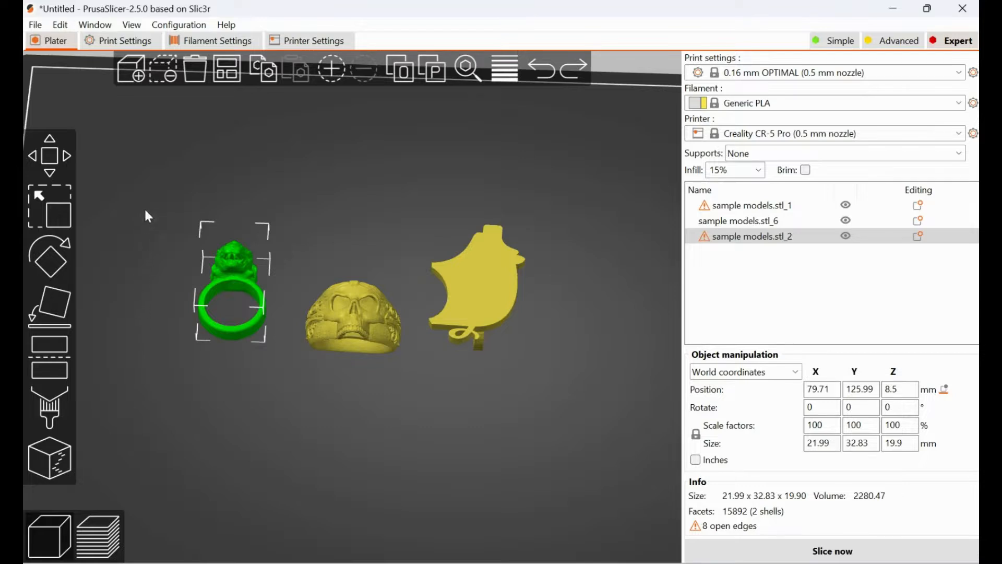
- Select the pendant model, sample models.stl_6, with the view orbited slightly around the plate
click(478, 268)
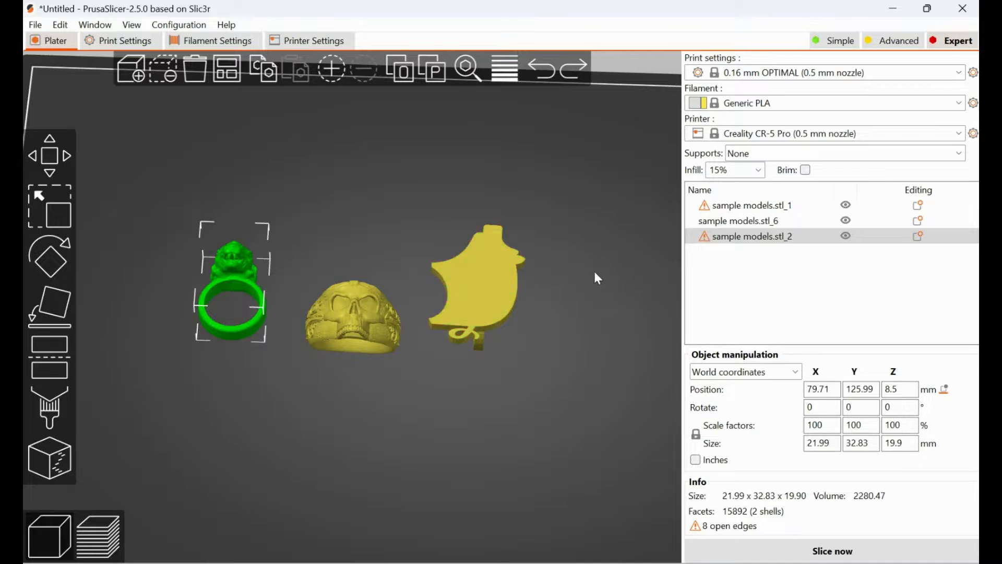
mouse_move(289, 172)
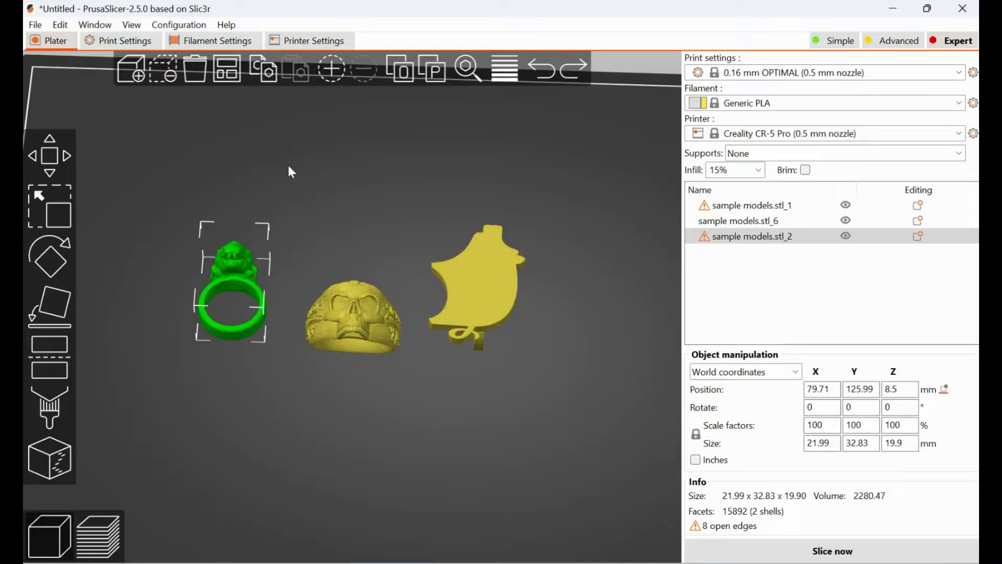
mouse_move(50, 307)
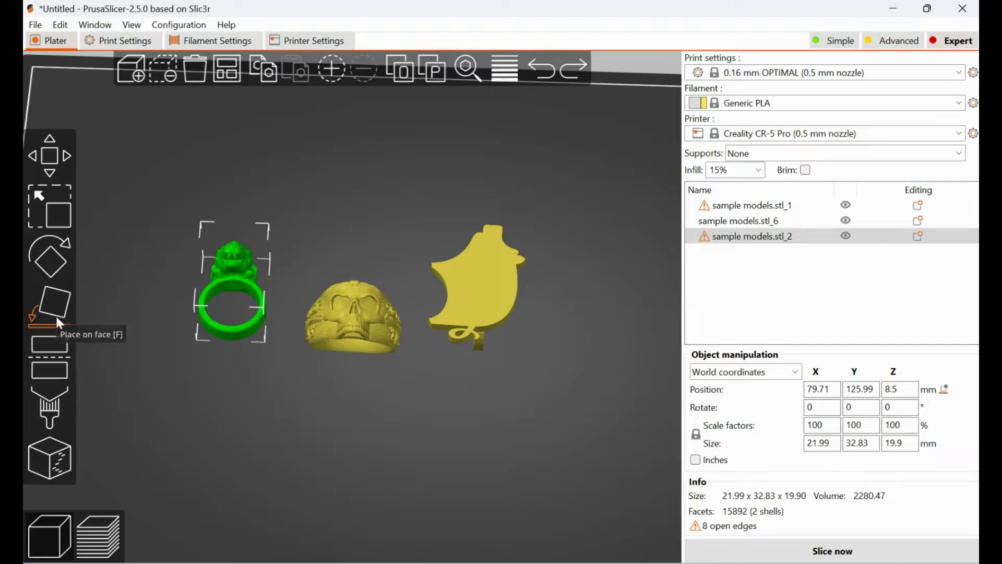
mouse_move(130, 69)
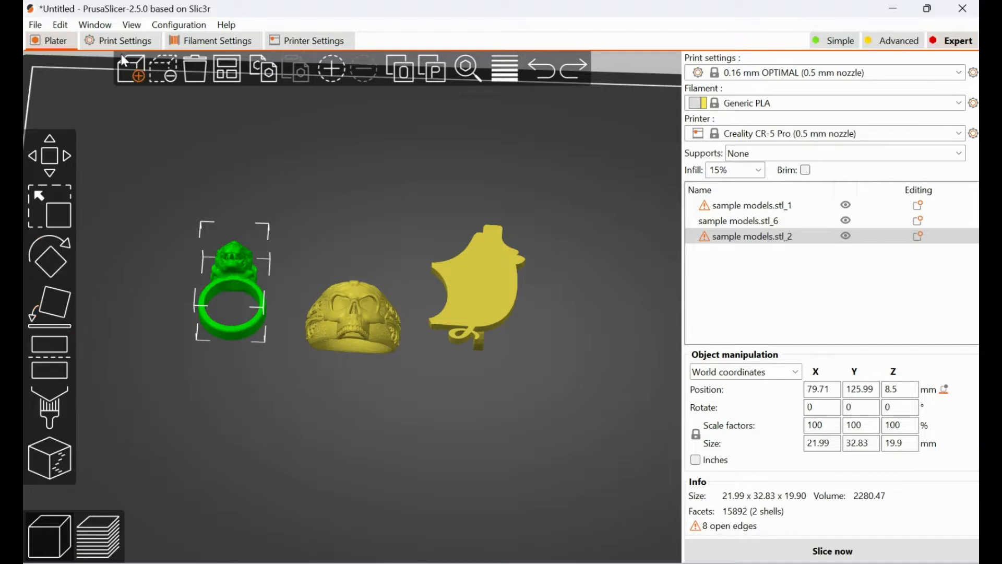
mouse_move(133, 18)
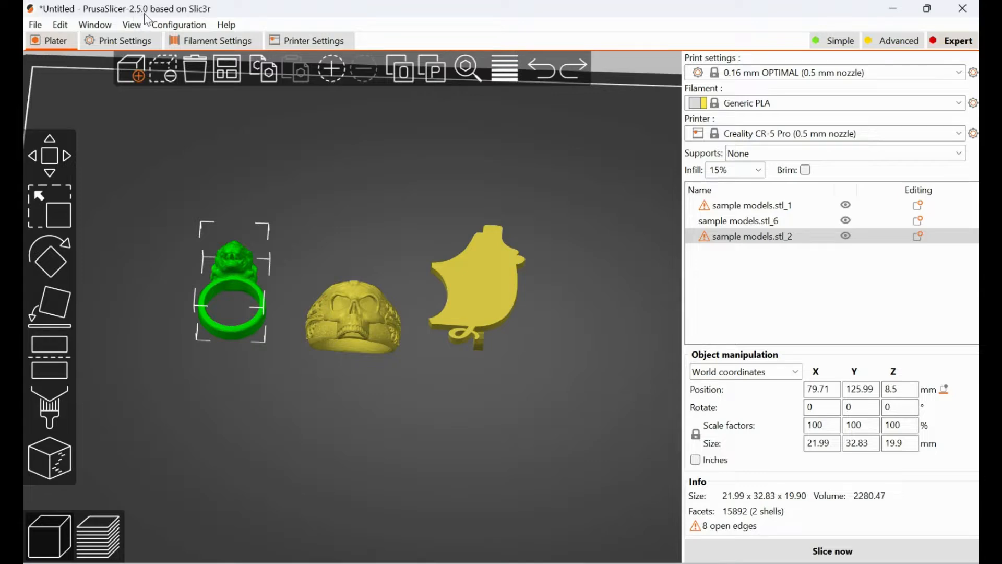
mouse_move(317, 217)
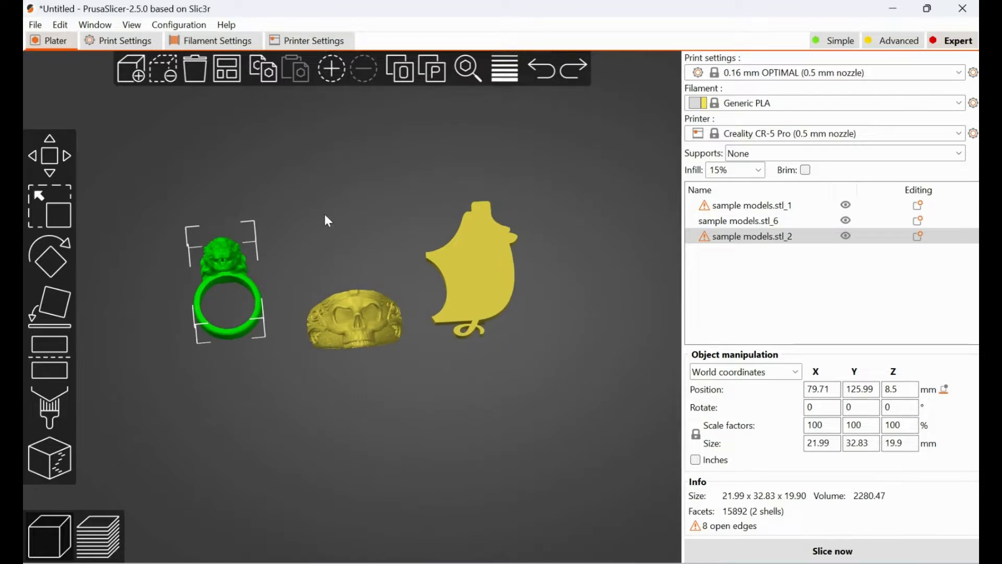
mouse_move(332, 225)
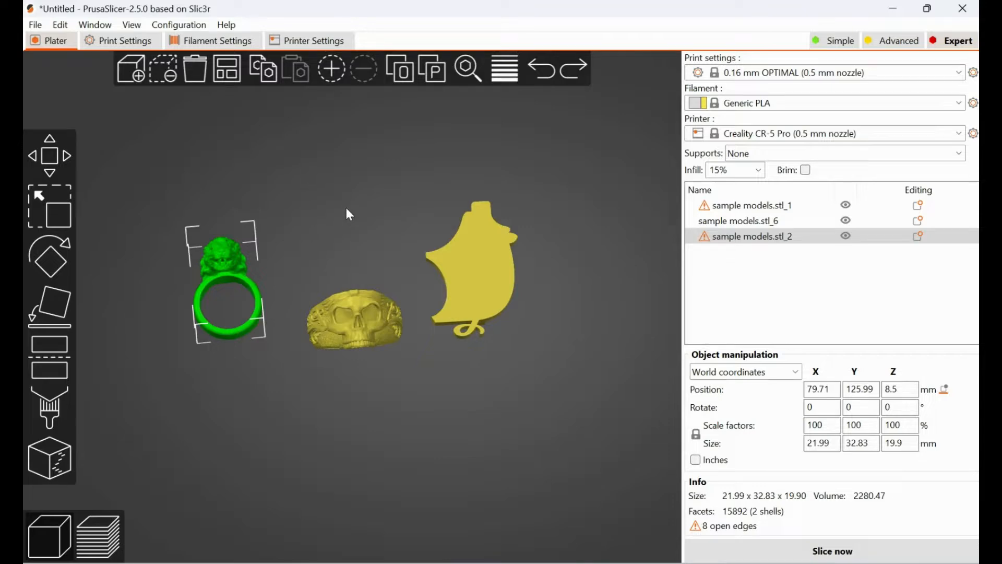
drag(349, 214, 363, 182)
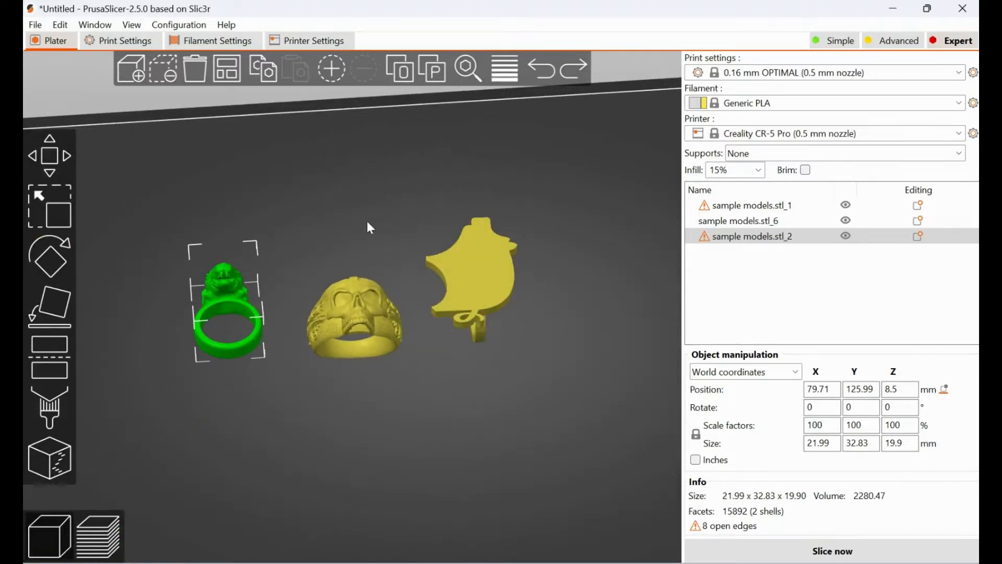
click(49, 307)
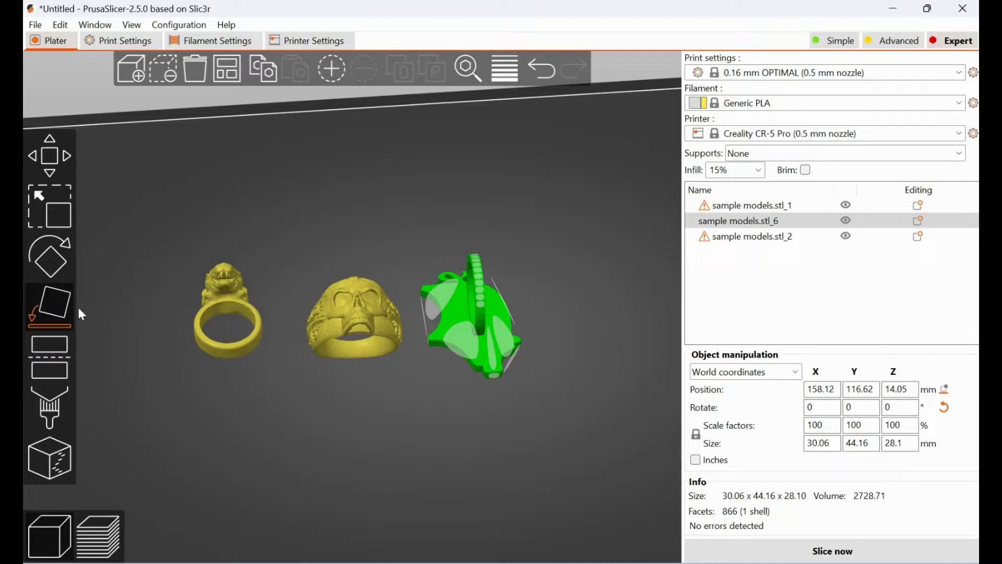
mouse_move(540, 69)
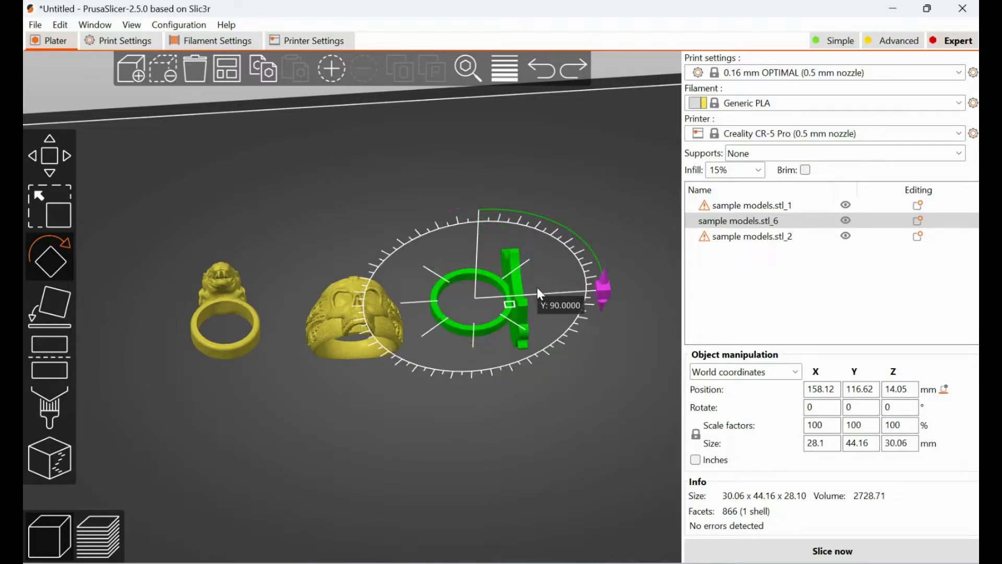
- Rotate the pendant roughly 90 degrees and further around its Y axis until it lies flipped over
drag(539, 293, 569, 297)
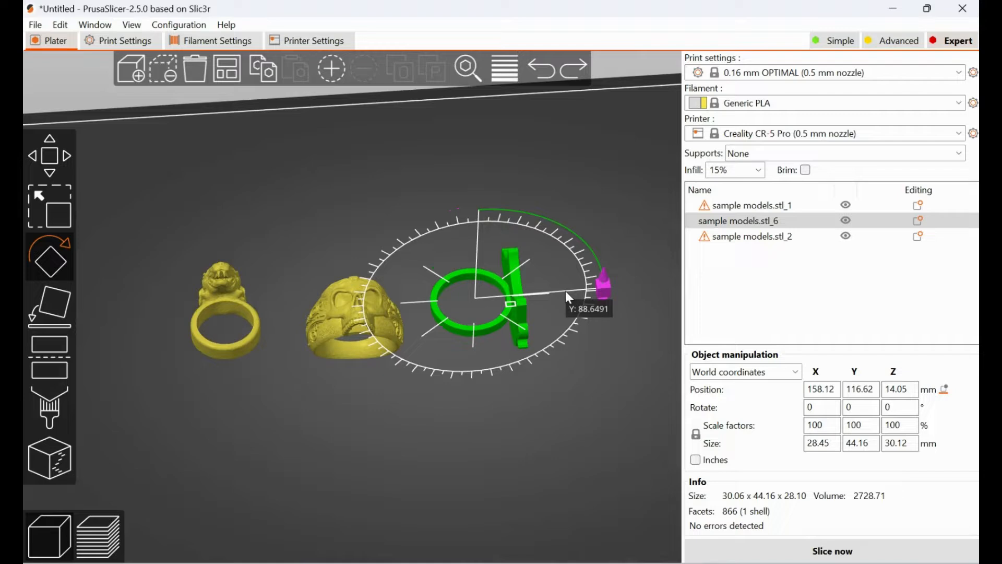
drag(568, 297, 485, 358)
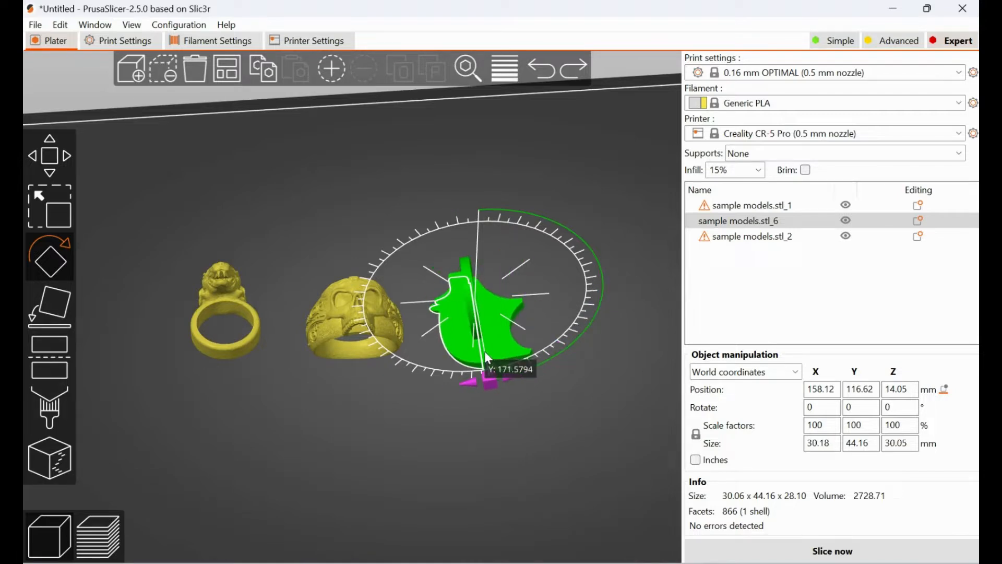
drag(485, 358, 476, 387)
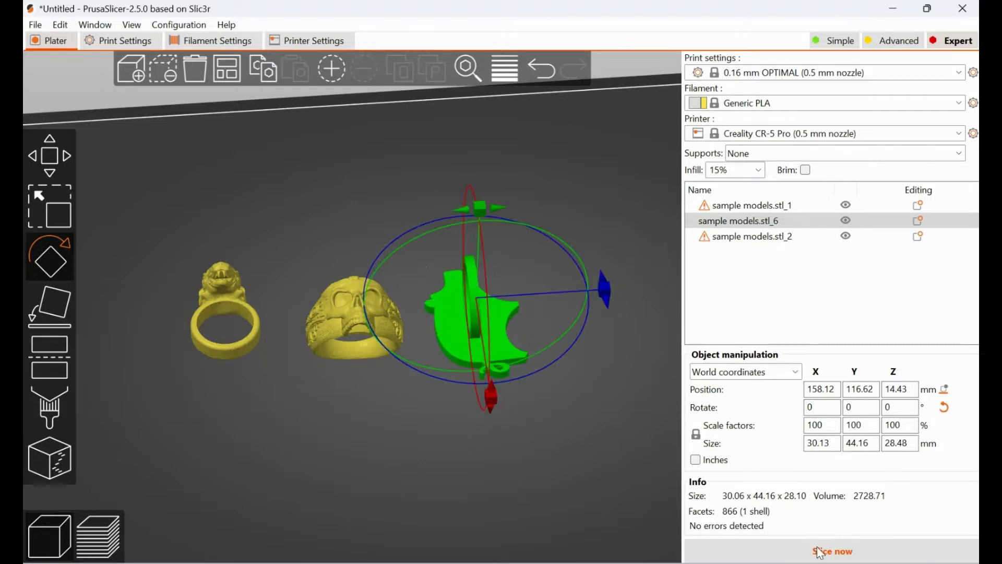
- Slice the plate (about 1h36m estimate), view the layers, then return to the 3D editor view
click(831, 551)
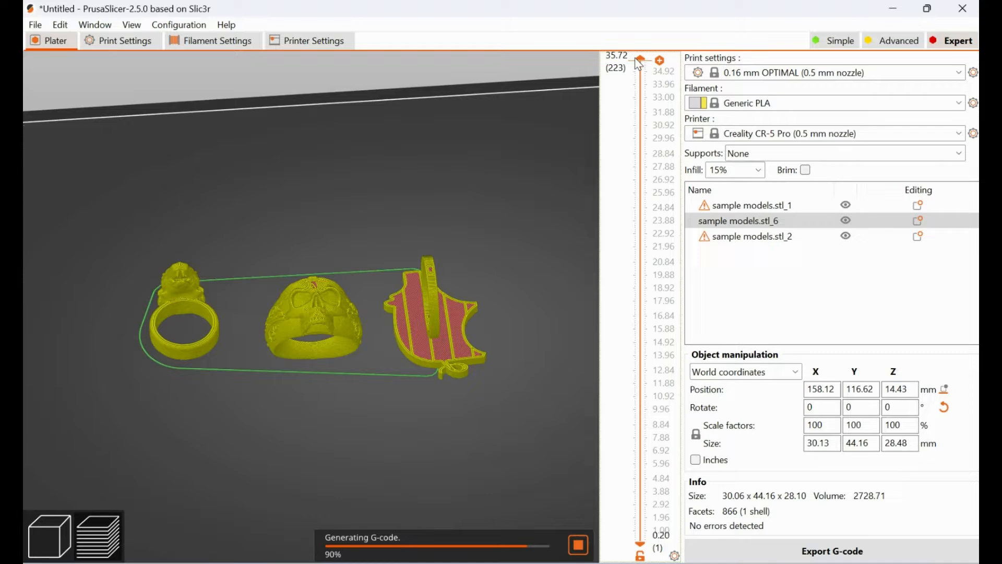
click(576, 545)
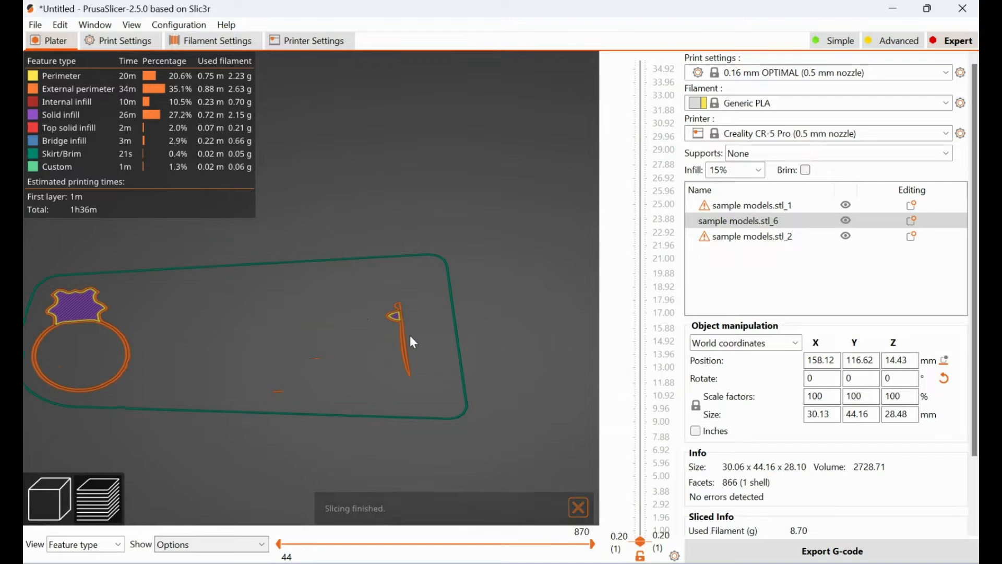
mouse_move(403, 376)
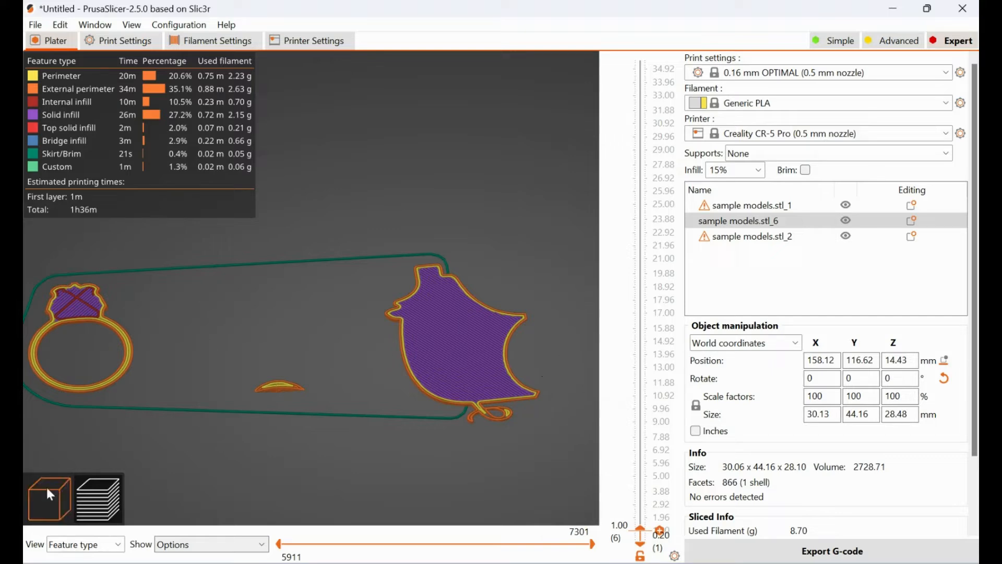
click(49, 498)
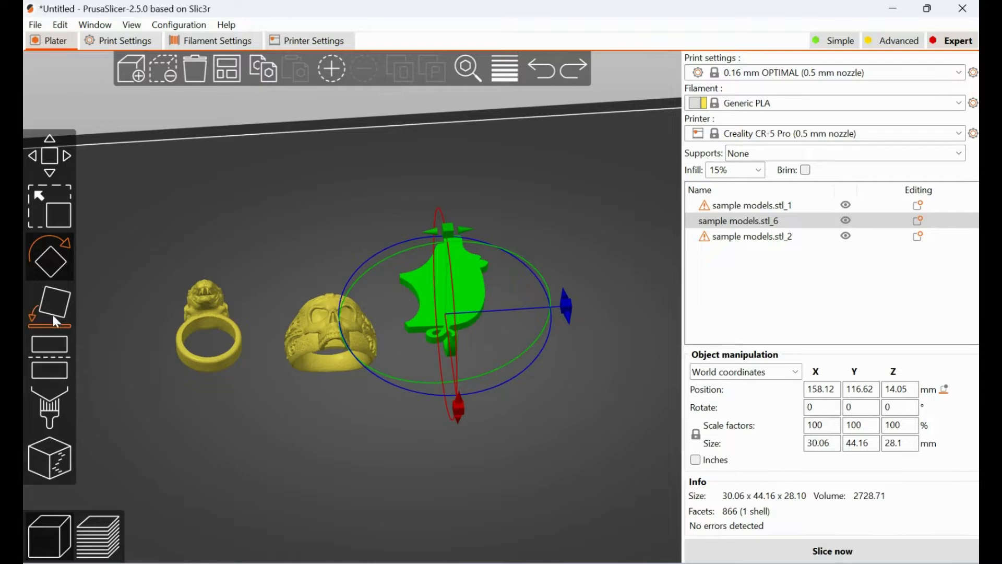
mouse_move(50, 306)
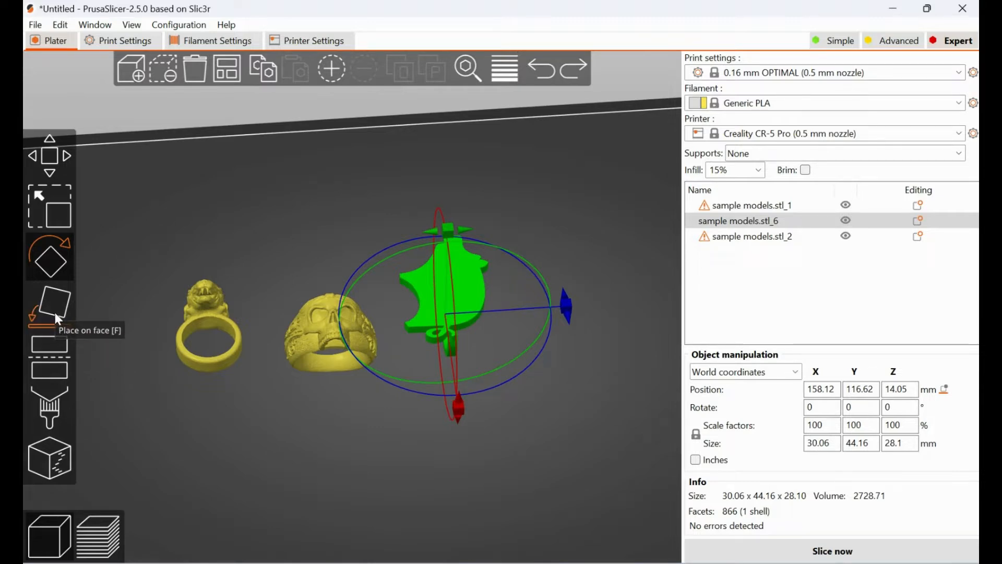
- Use Place on Face and orbit around the skull ring to inspect which face it should rest on
click(49, 305)
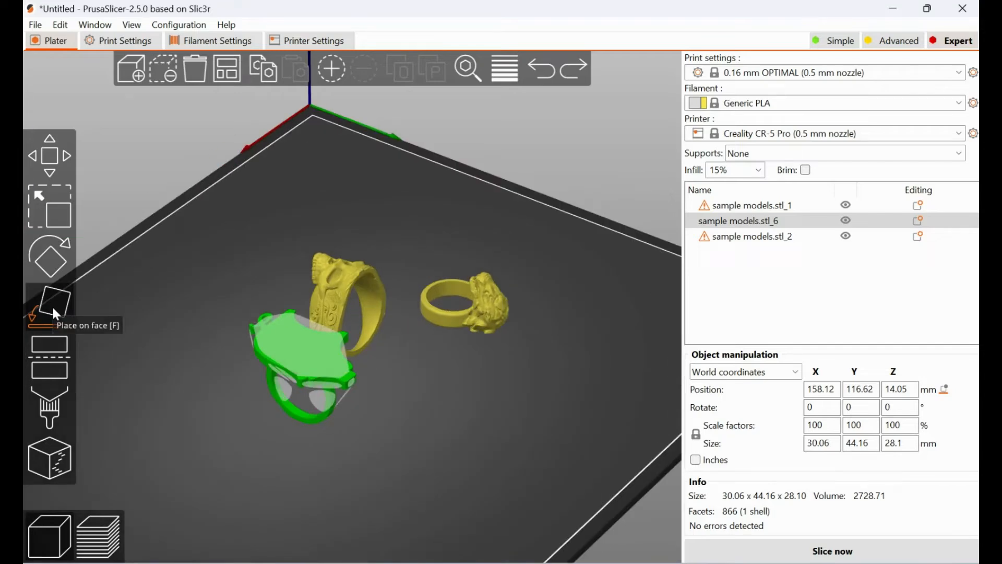
mouse_move(202, 456)
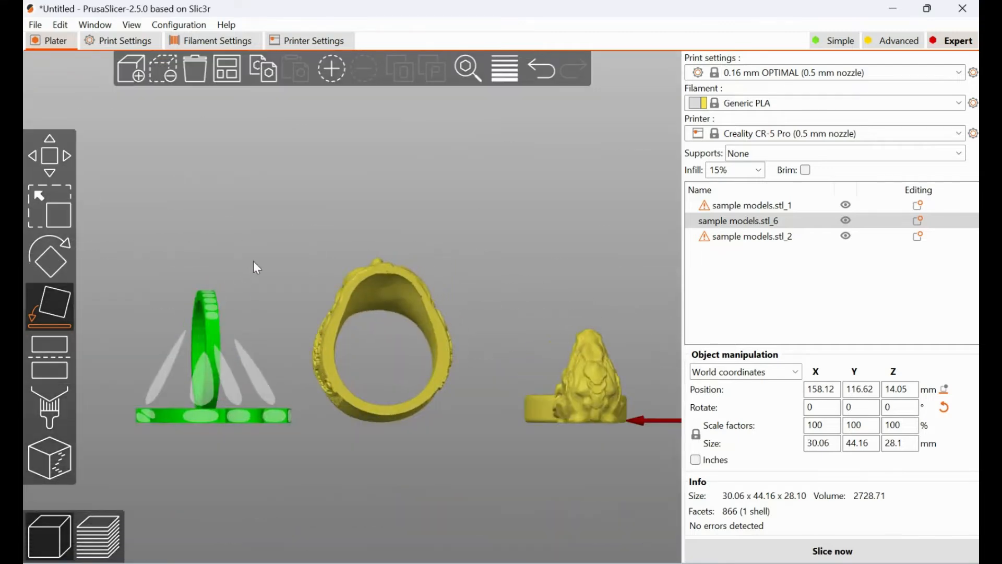
drag(255, 267, 361, 292)
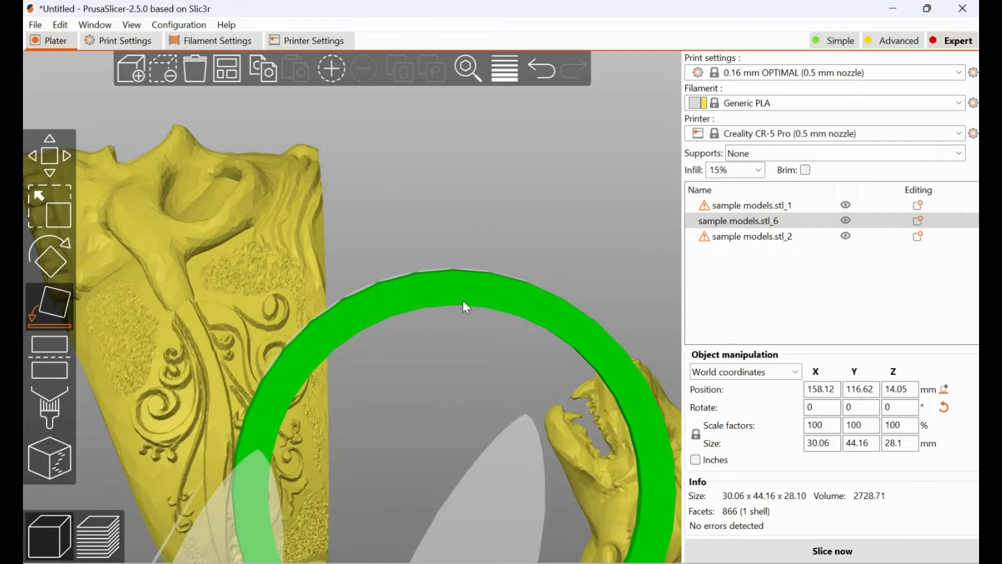
drag(466, 307, 313, 389)
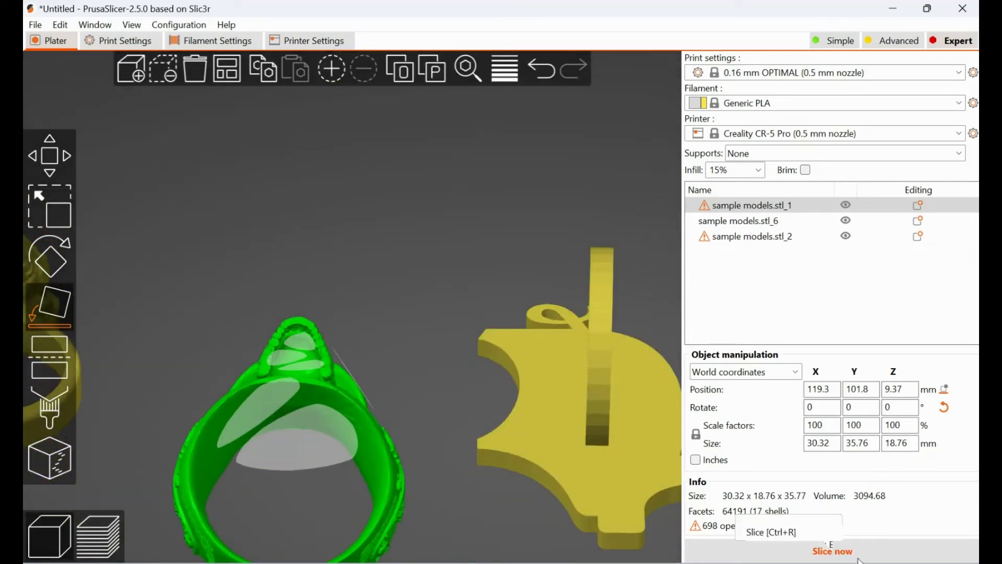
- Slice the plate (1h19m estimate) and sweep the layer slider from a middle layer to the top and back down
click(832, 551)
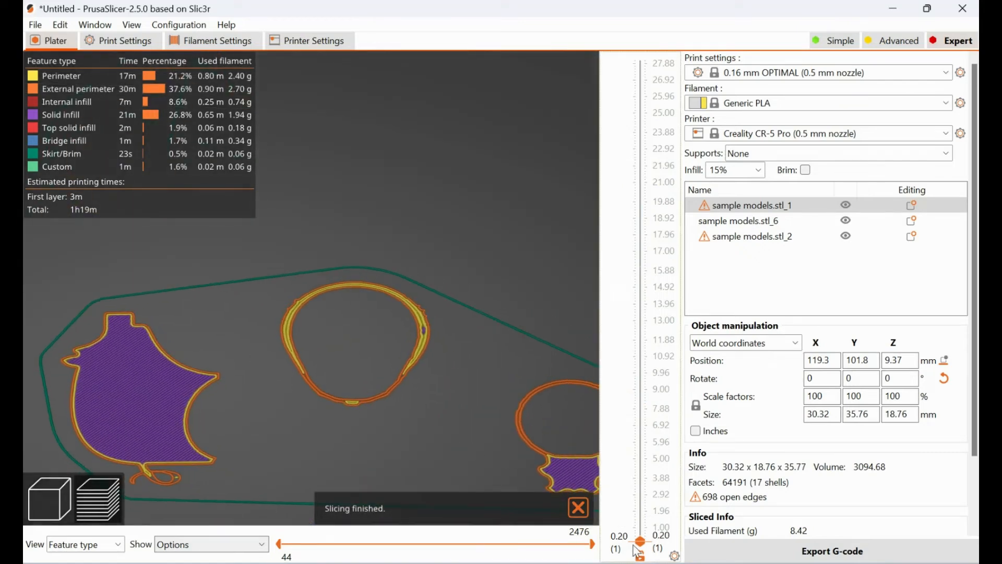
drag(639, 540, 640, 439)
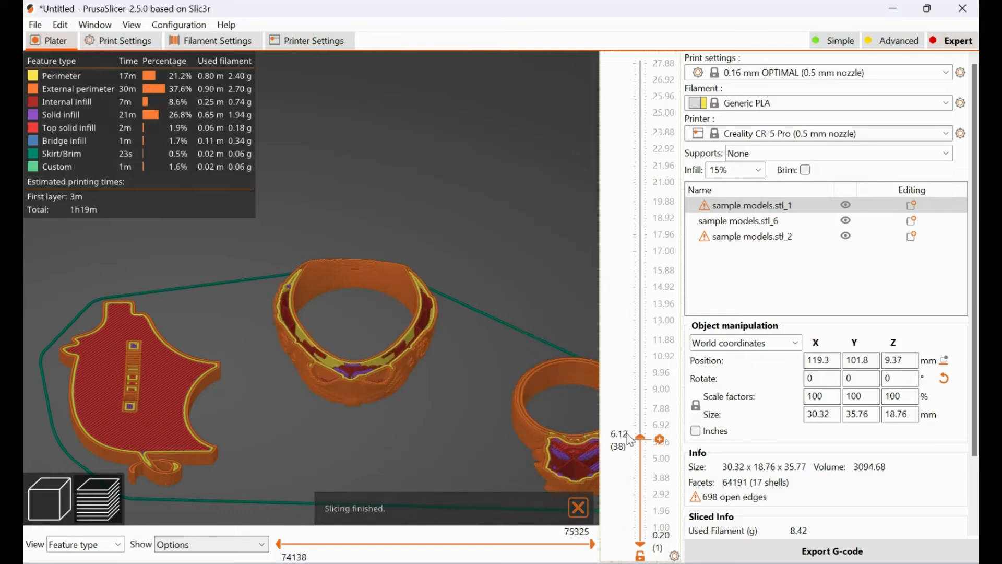
drag(660, 439, 659, 61)
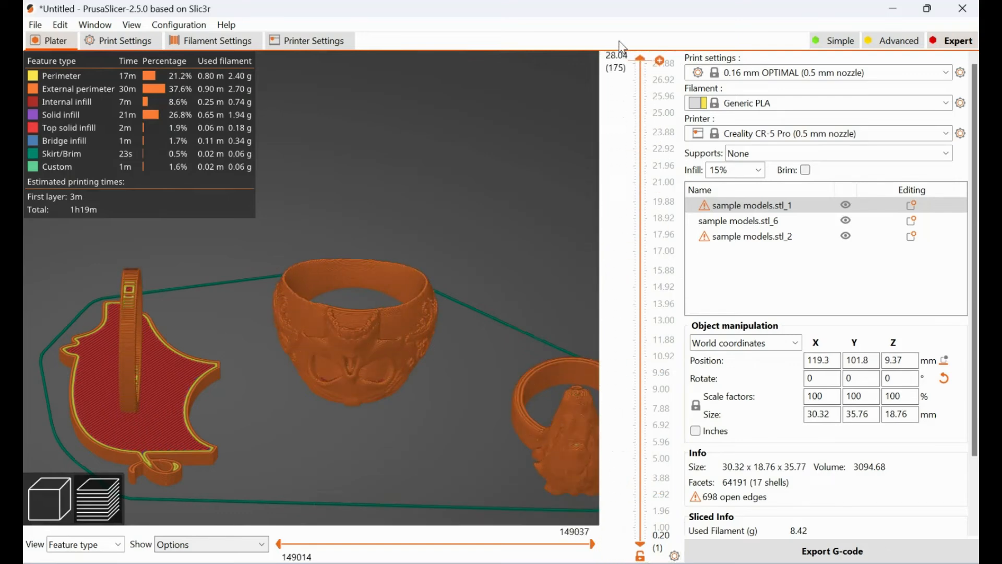
drag(639, 62, 639, 534)
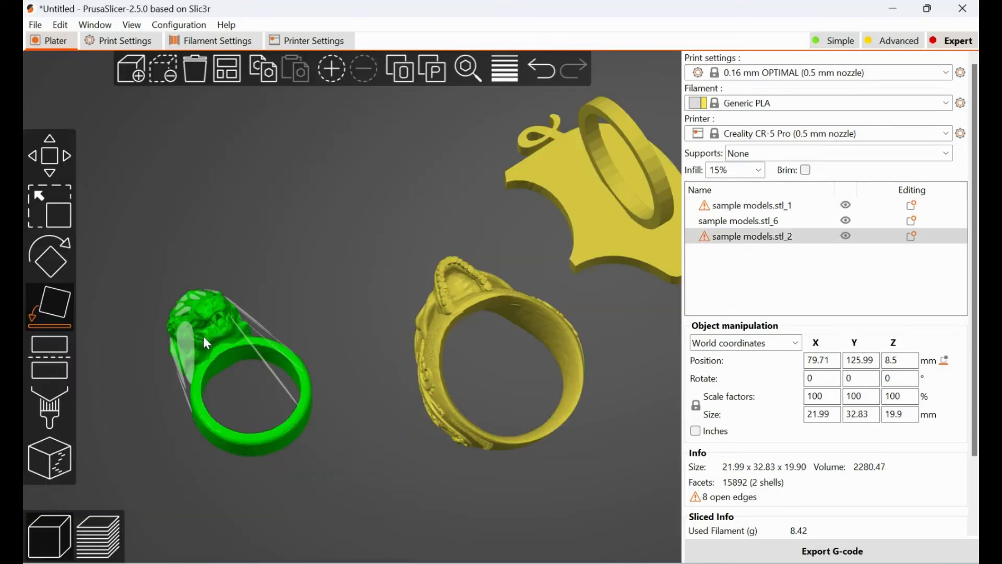
mouse_move(216, 334)
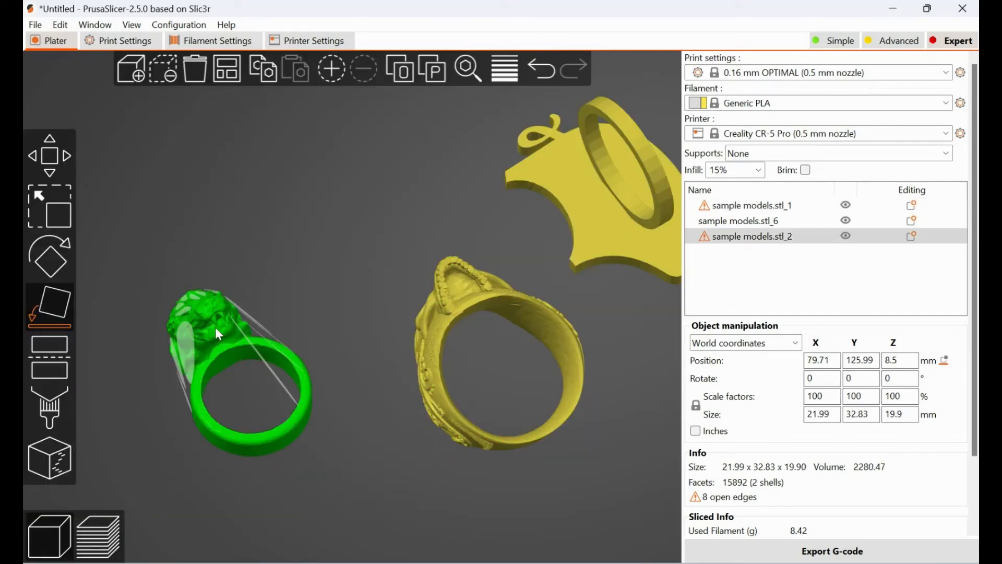
click(49, 367)
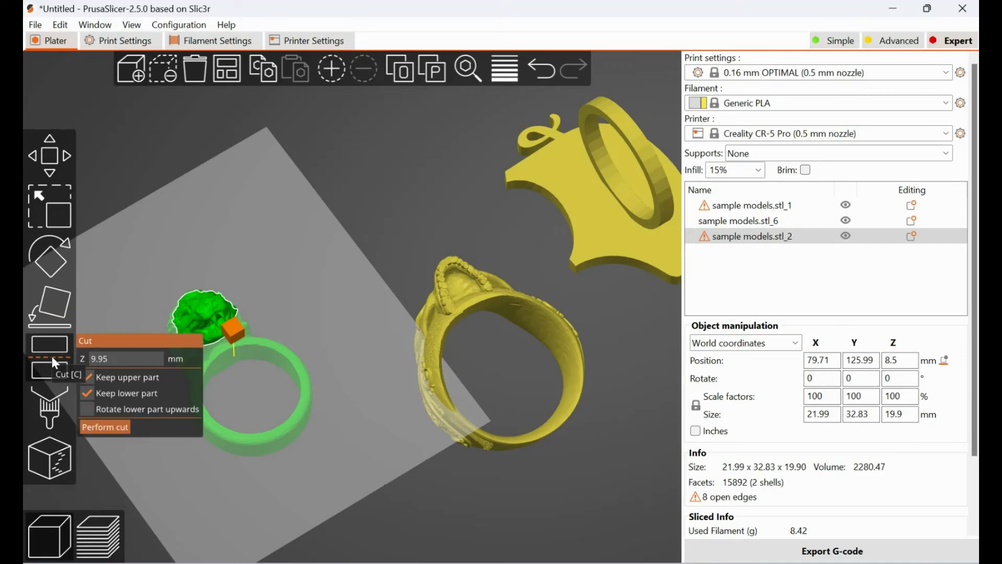
click(86, 376)
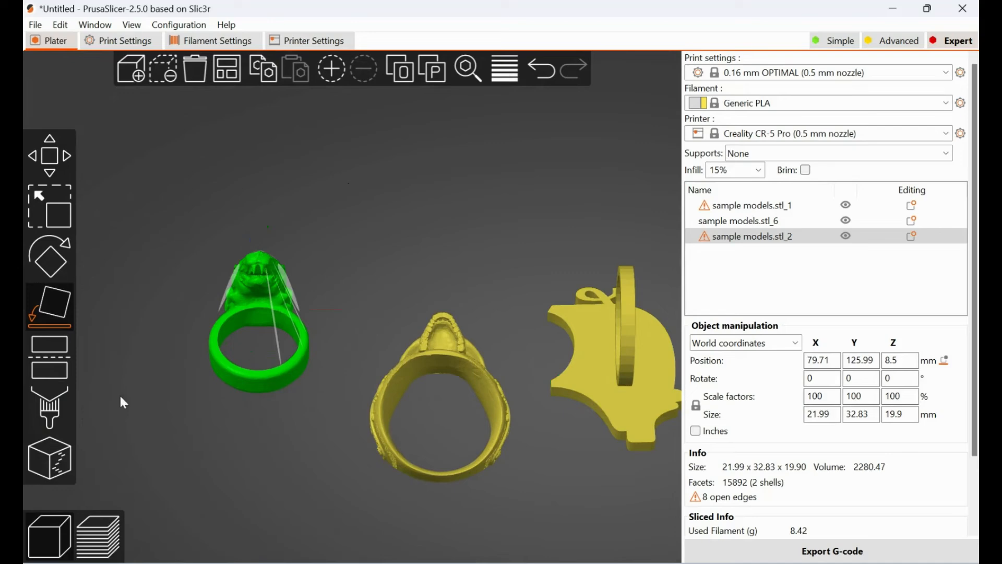
mouse_move(50, 306)
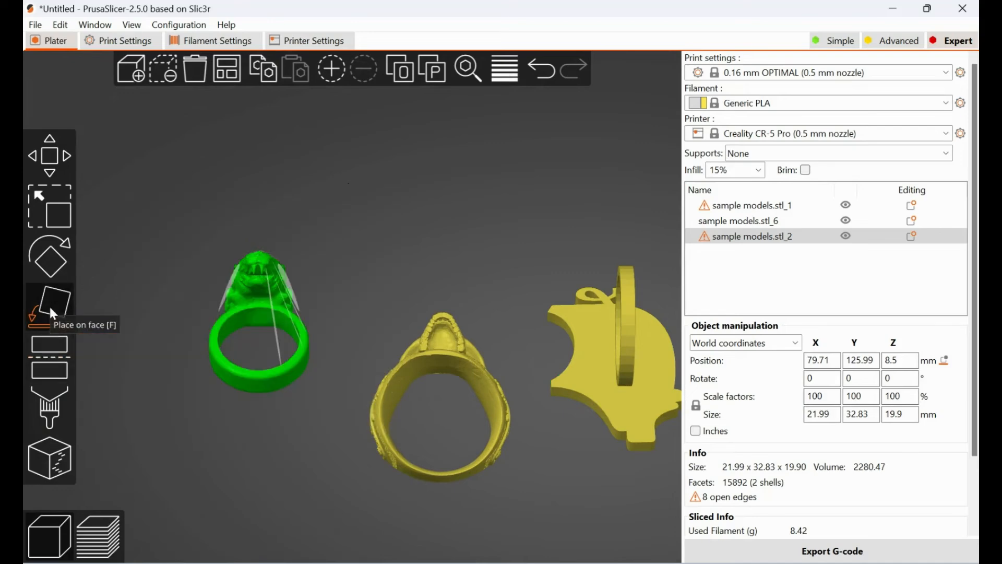